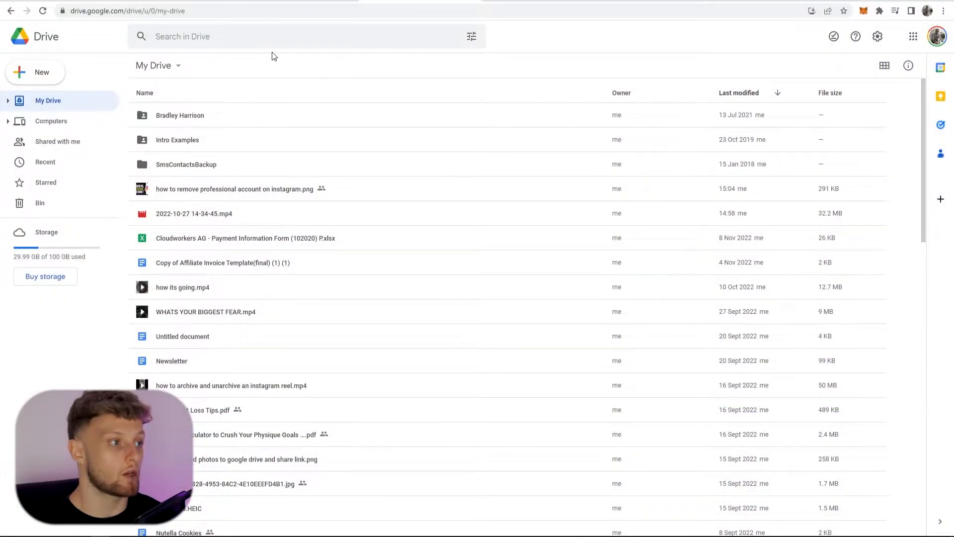
mouse_move(229, 66)
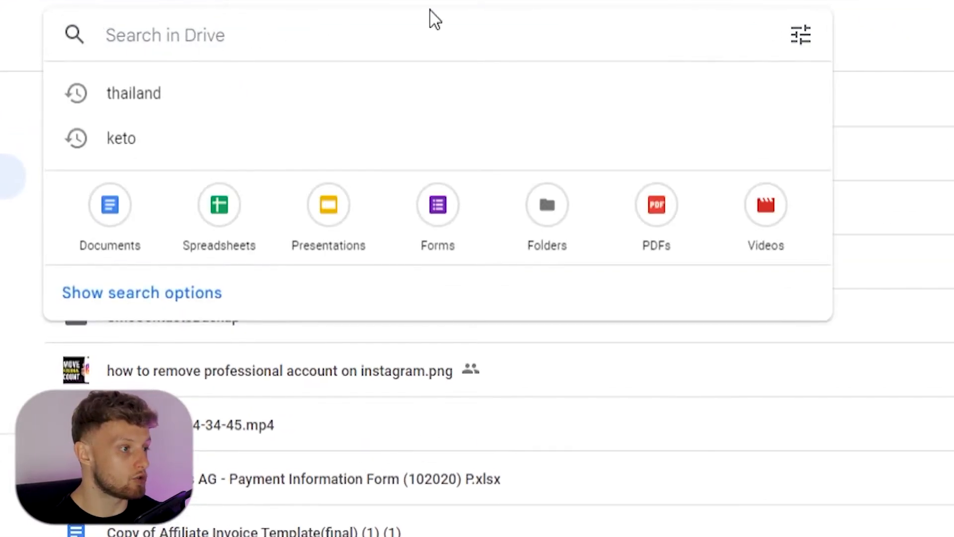
Step: Search Drive with 'to:' plus the collaborator's email, returning one shared PNG
text(to:bradleyharrisn)
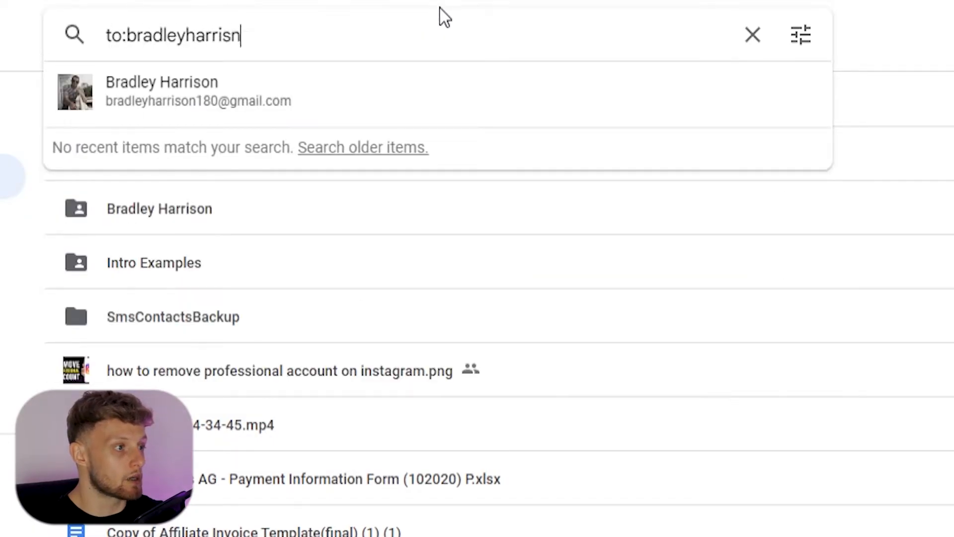
text(on)
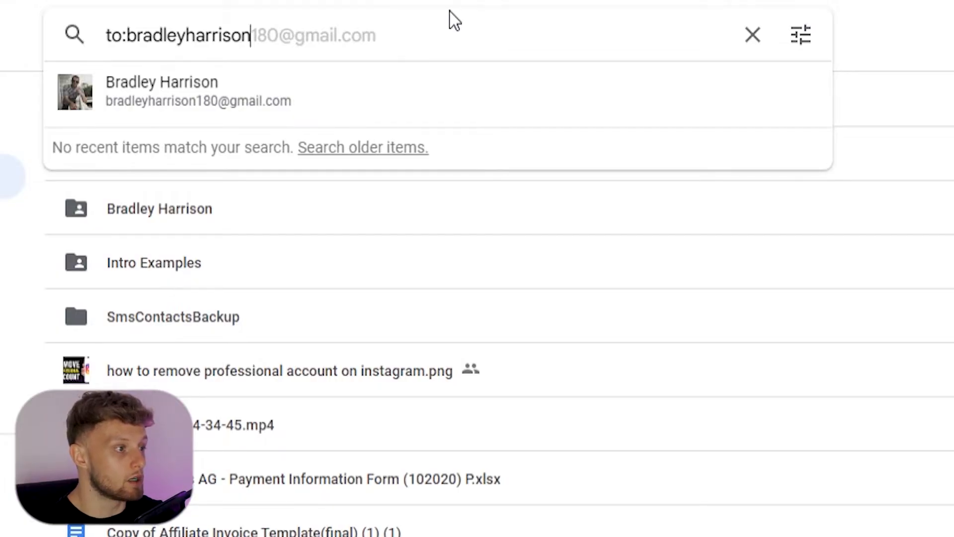
text(enter)
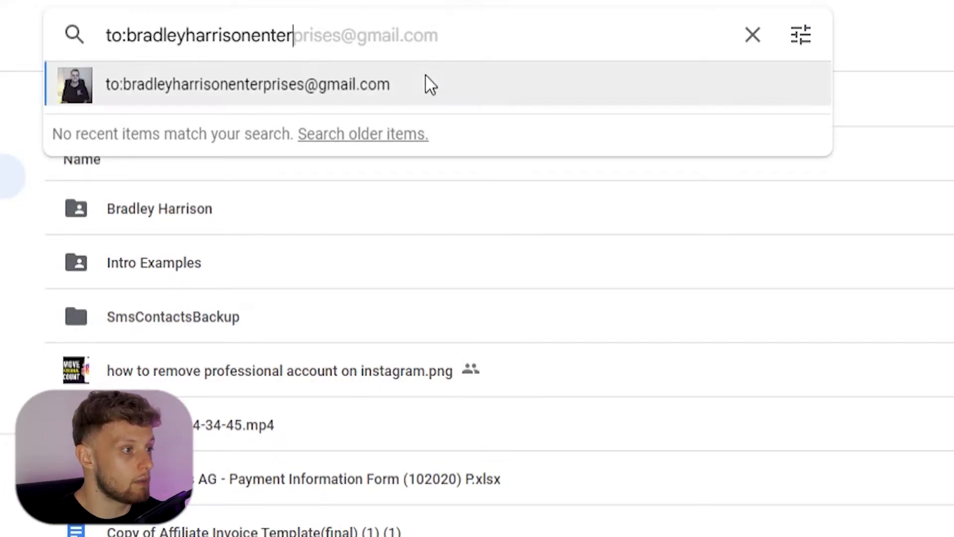
click(247, 84)
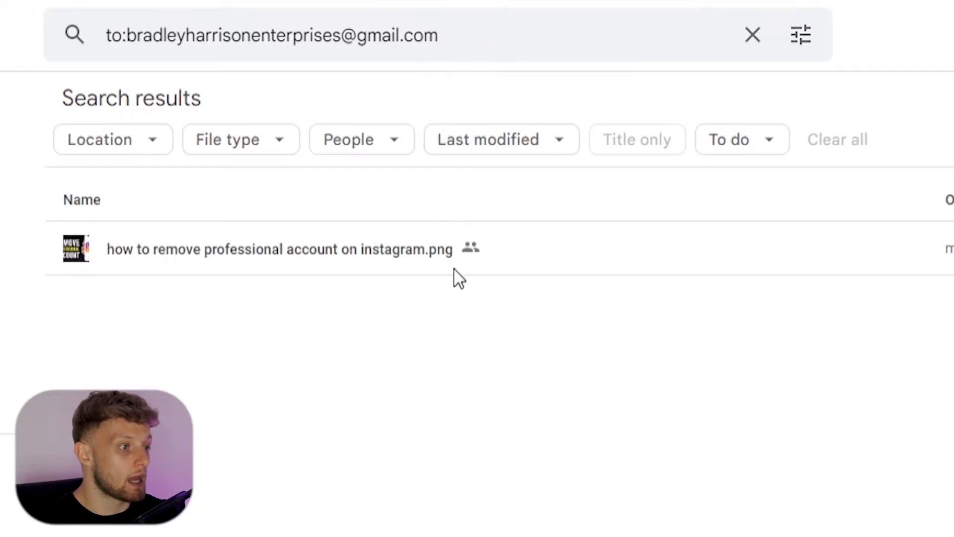
mouse_move(497, 521)
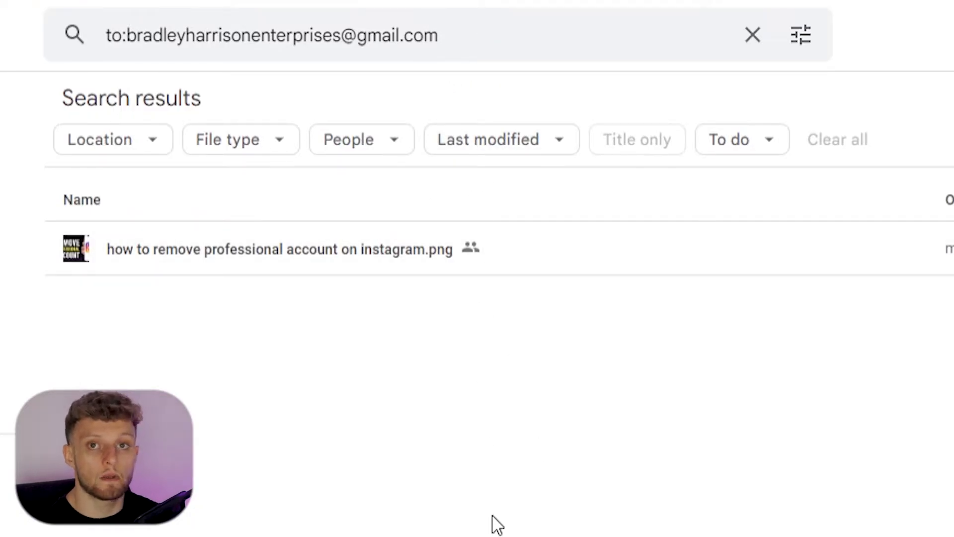
mouse_move(501, 496)
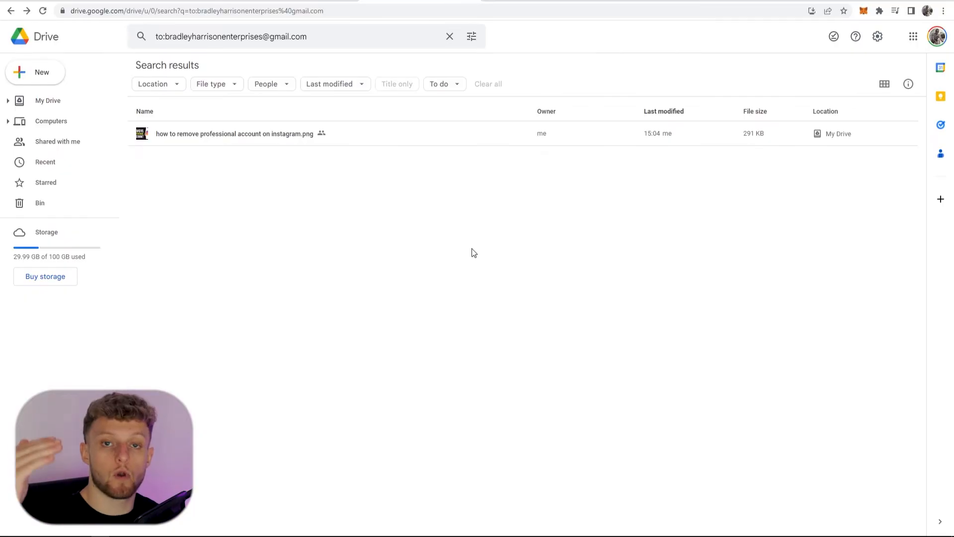
Step: From the PNG's Share dialog, remove the collaborator's Editor access, leaving only the owner
right_click(235, 133)
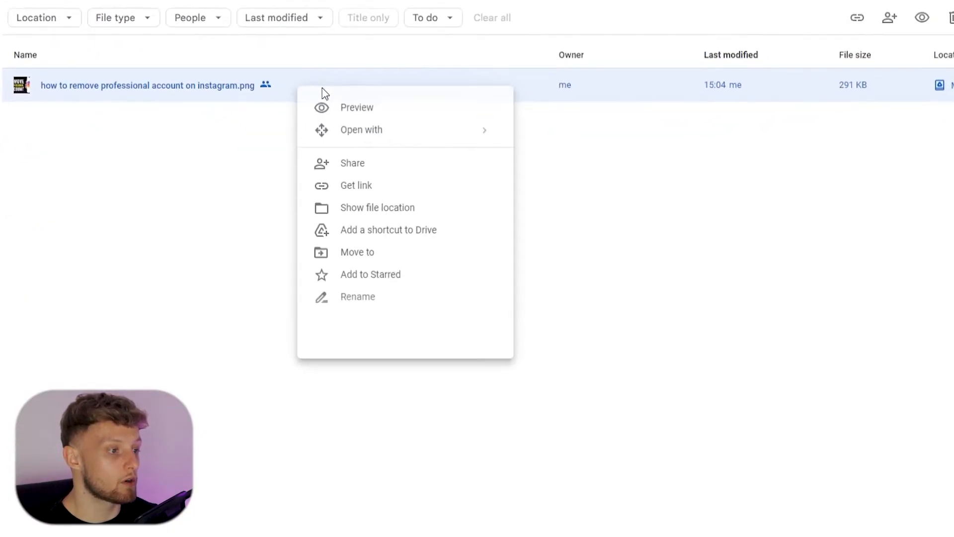
click(351, 162)
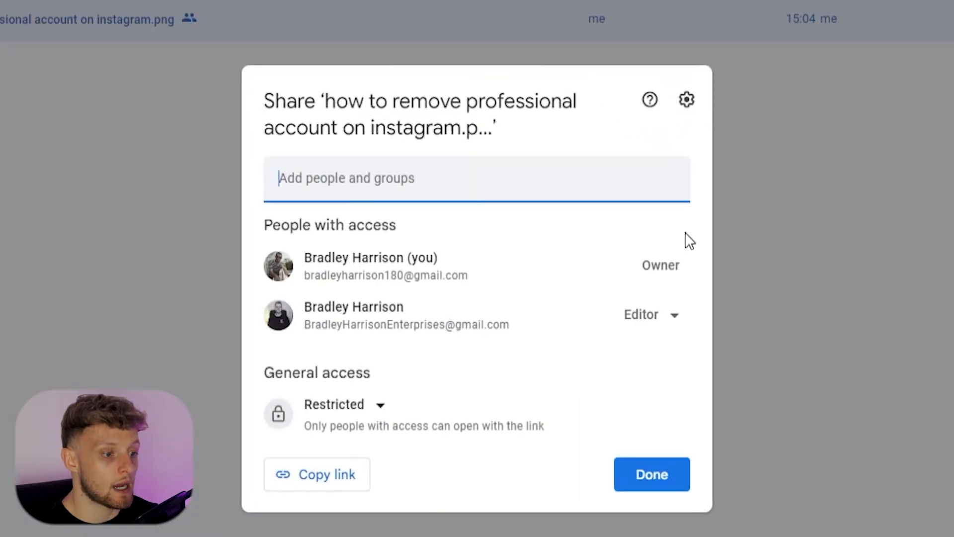
click(651, 314)
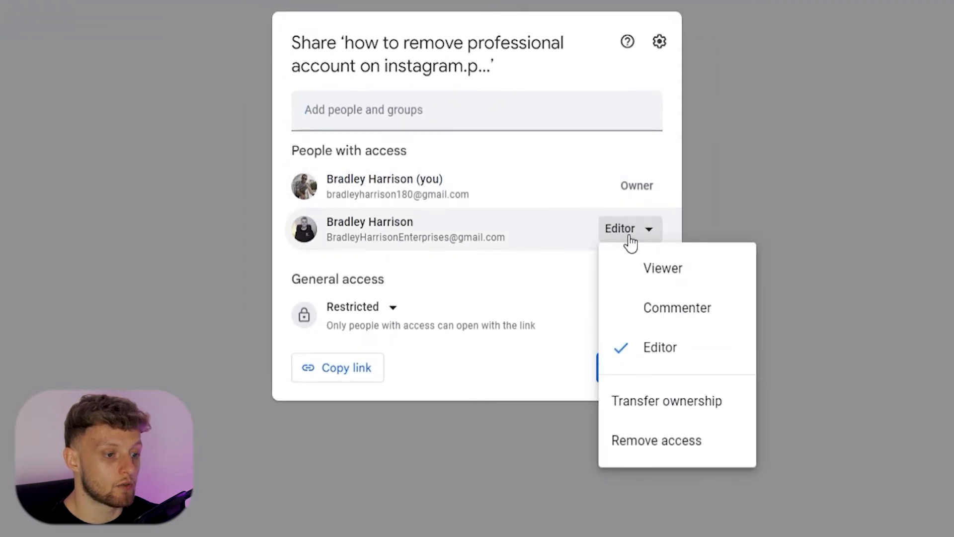
click(656, 440)
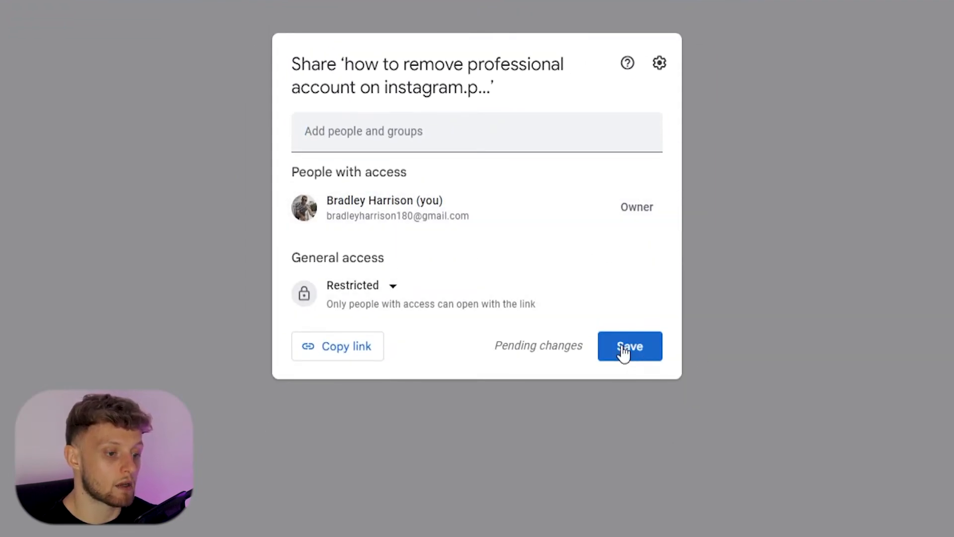
mouse_move(746, 79)
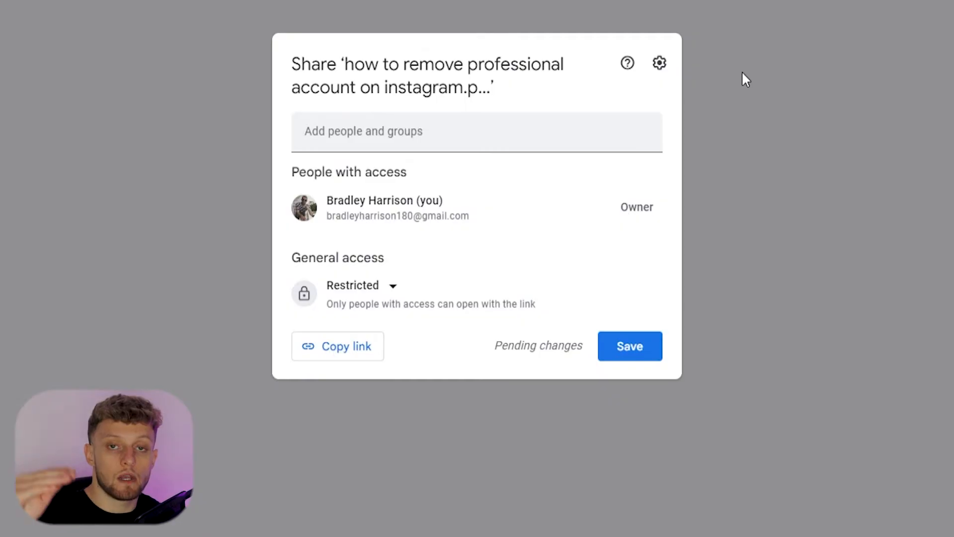